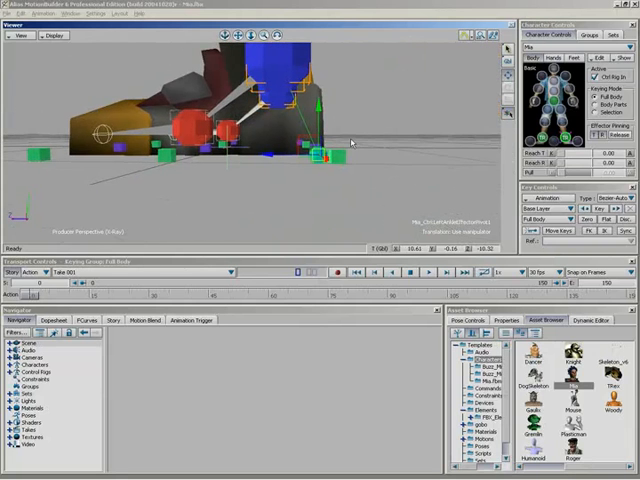
Select the ankle effector and show its property sheet with reach and rotation values
{"action": "left_click", "coordinate": [510, 118]}
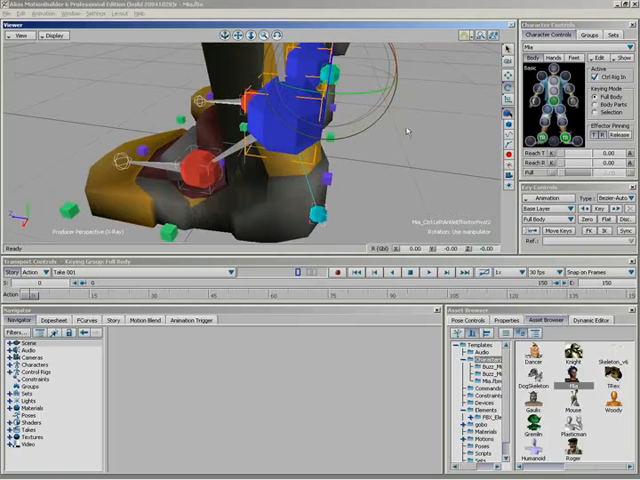
{"action": "mouse_move", "coordinate": [512, 116]}
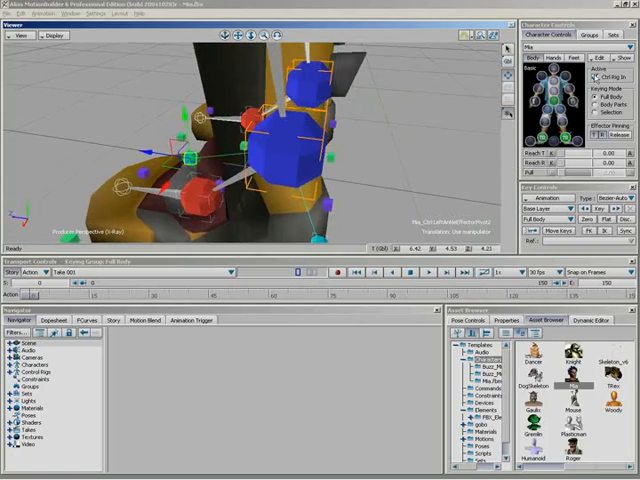
{"action": "left_click", "coordinate": [536, 56]}
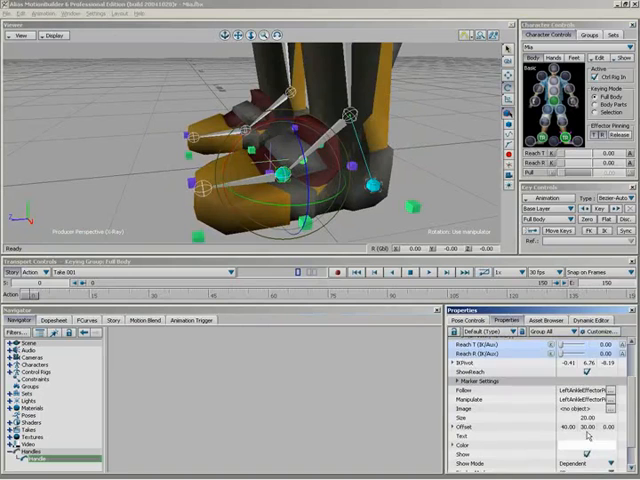
Label the ankle effector's handle 'left ball' under Handle Settings
{"action": "scroll", "scroll_direction": "down", "scroll_amount": 3}
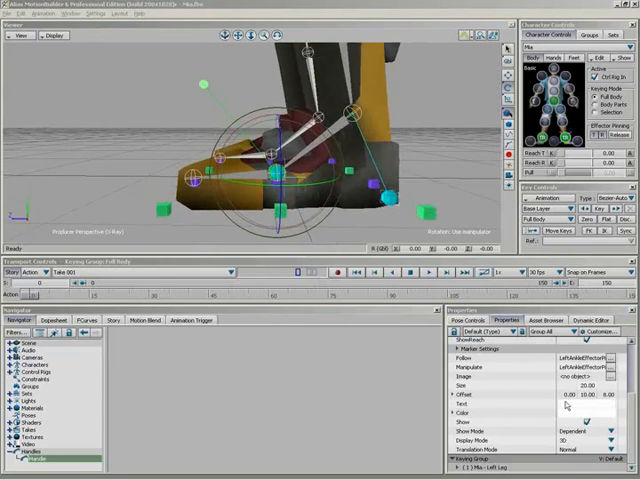
{"action": "type", "text": "left ball"}
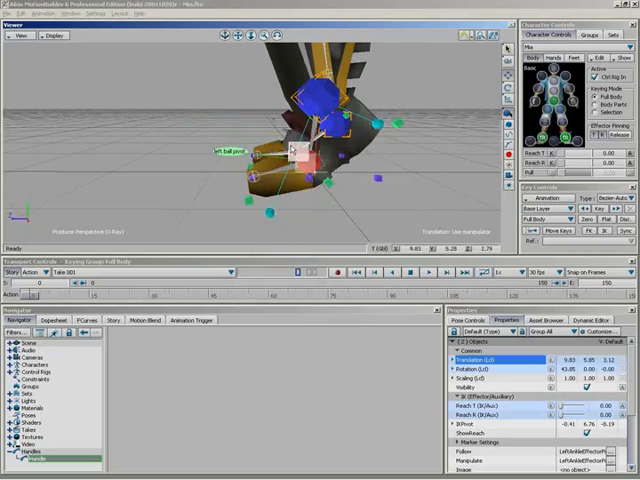
Roll the foot forward about the ball pivot so it tips onto its toe
{"action": "left_click_drag", "start_coordinate": [304, 160], "coordinate": [304, 136]}
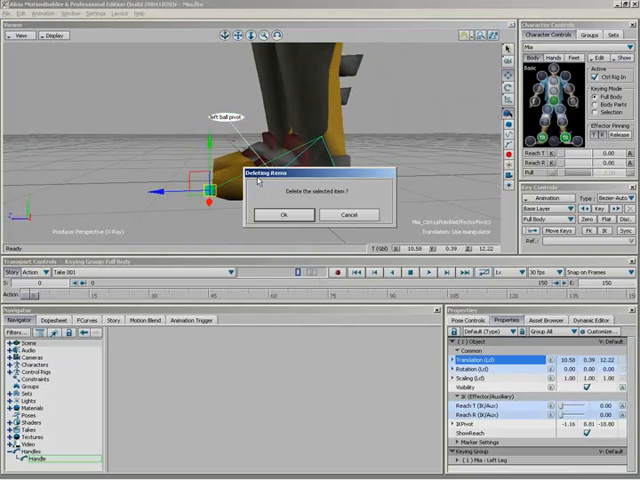
Confirm deletion of the selected auxiliary pivot in the Deleting Items dialog
{"action": "left_click", "coordinate": [284, 214]}
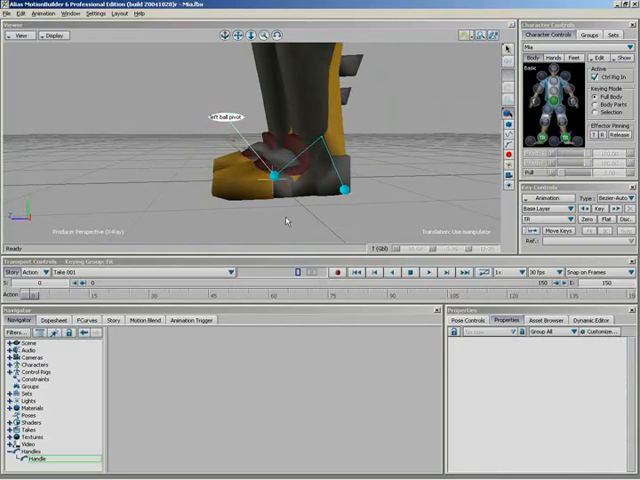